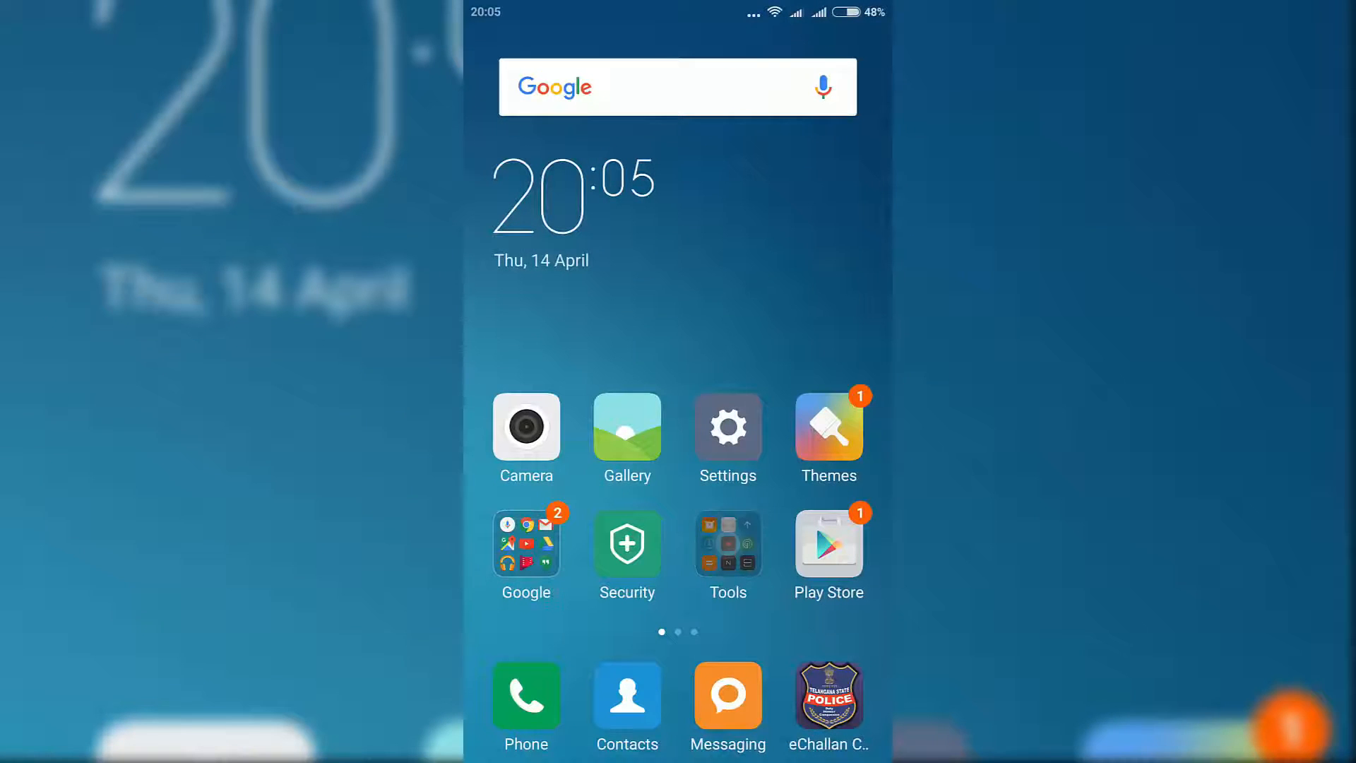
# After briefly opening the Tools folder, open Settings and go to Lock screen & password
pyautogui.click(728, 546)
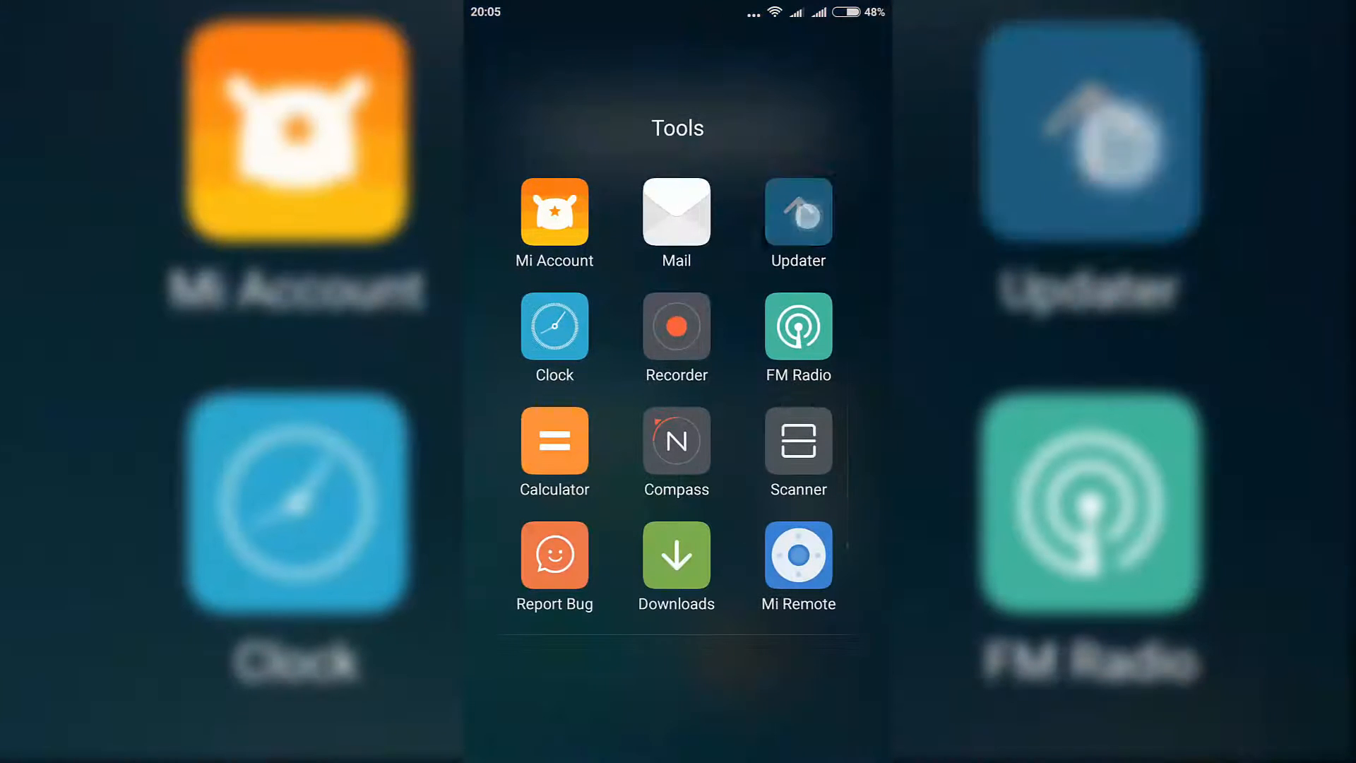
pyautogui.click(797, 211)
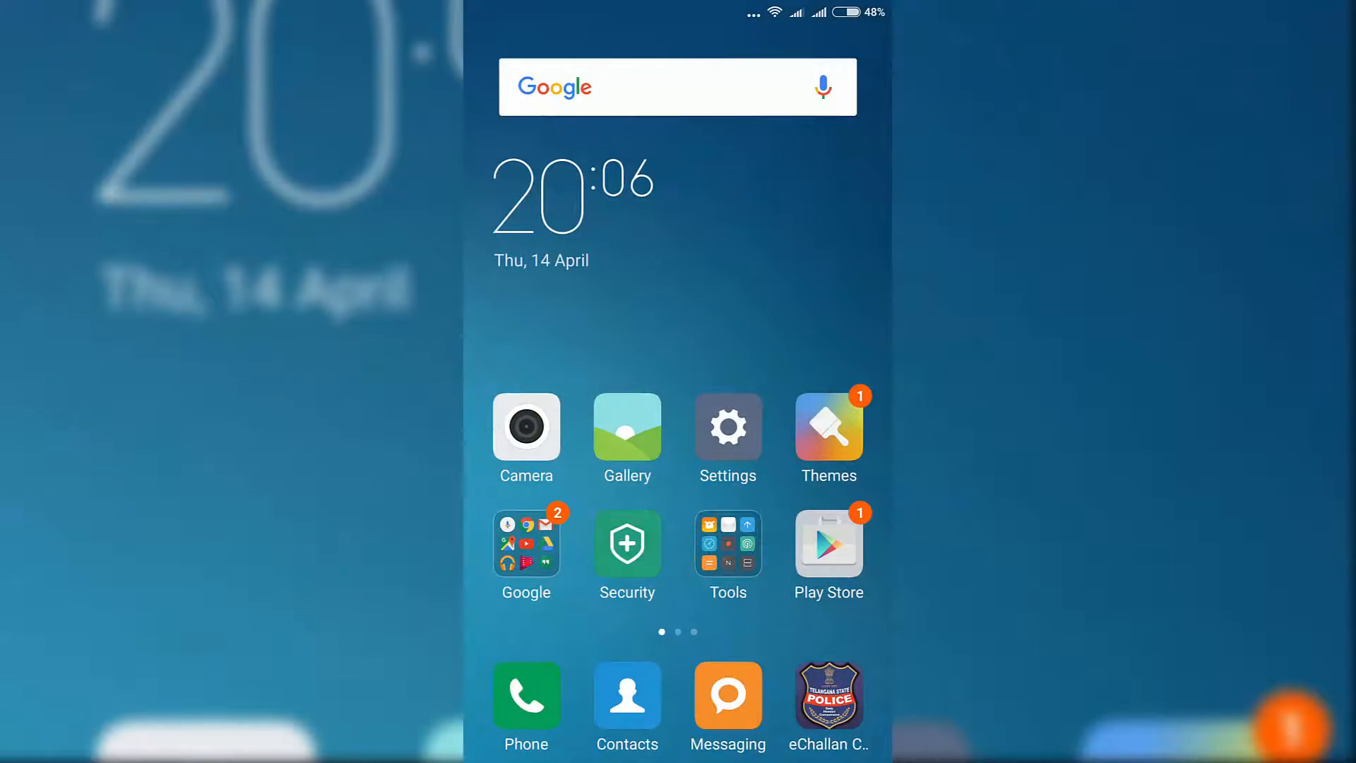
pyautogui.click(728, 439)
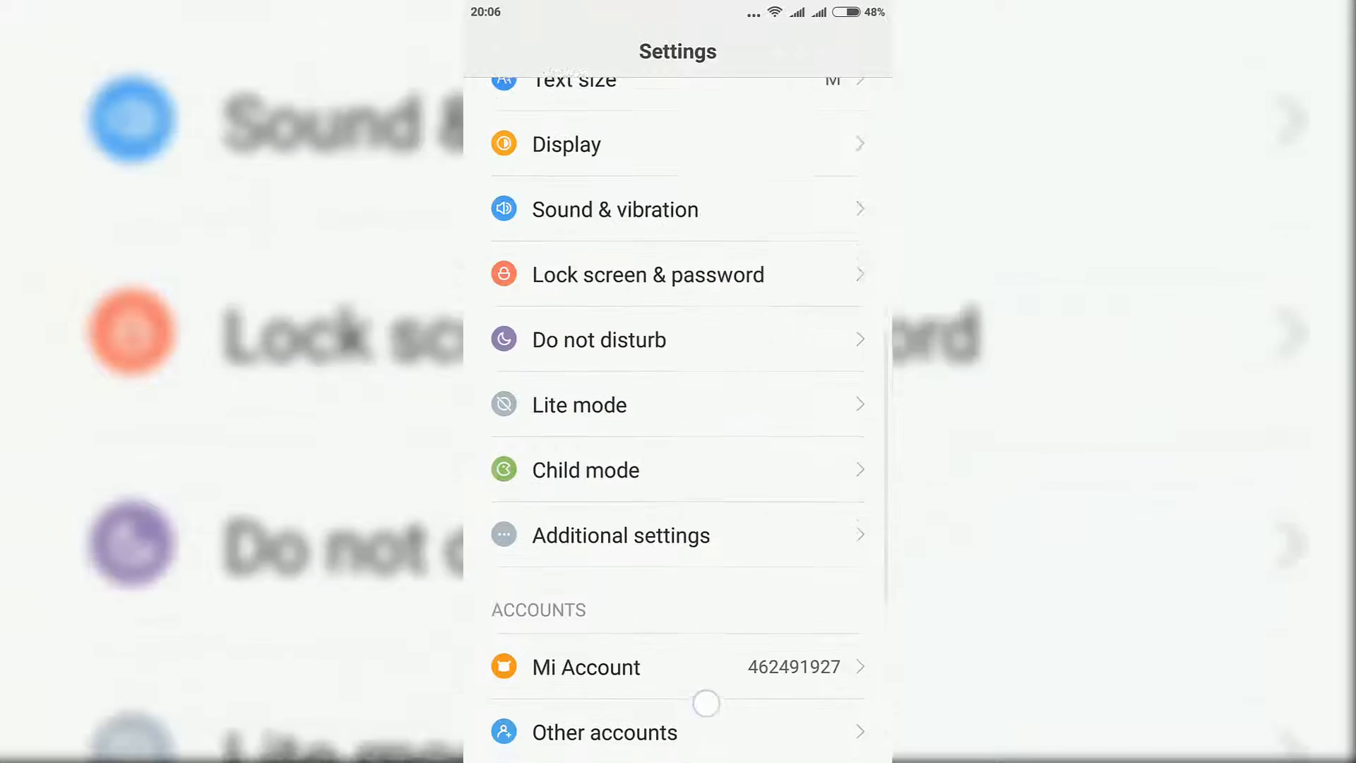
pyautogui.click(647, 274)
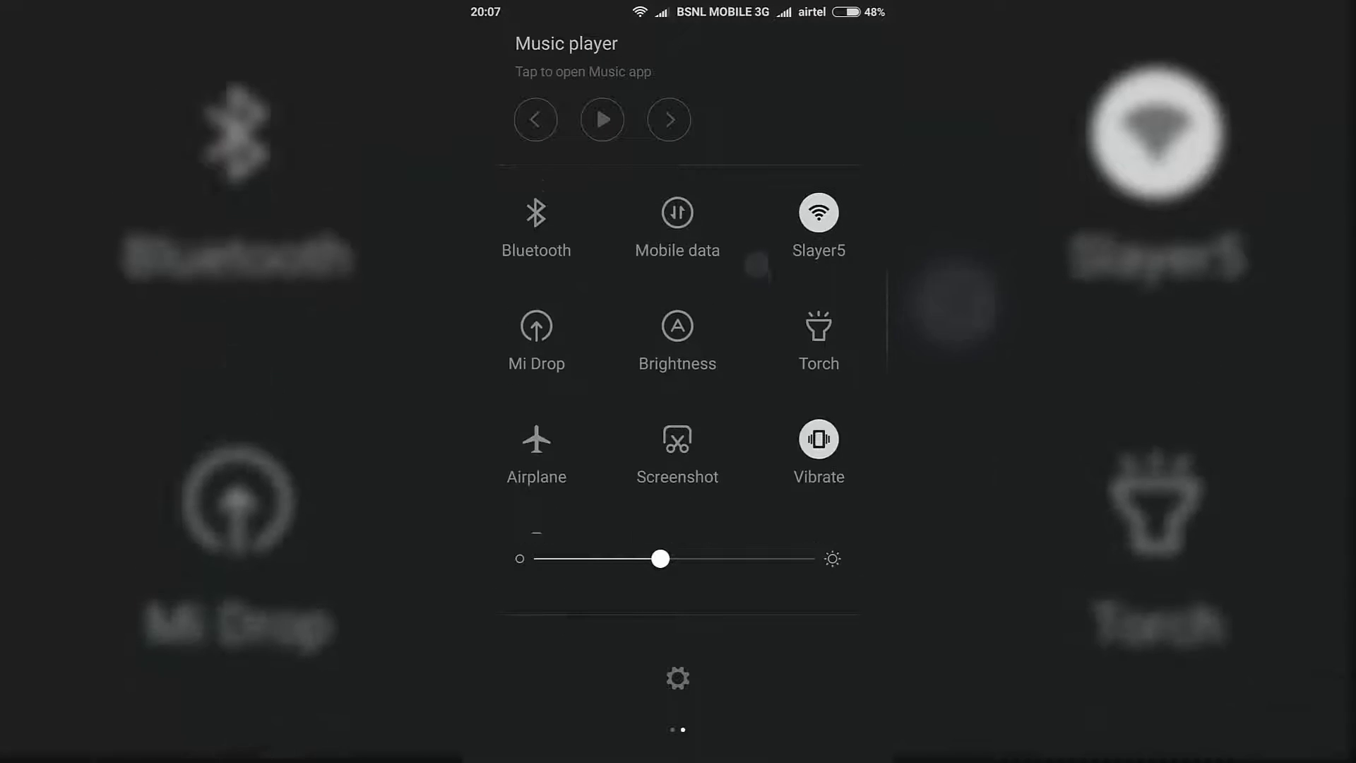
# Confirm the current PIN, then skip pattern setup to reach Password & fingerprint settings
pyautogui.hscroll(-3)
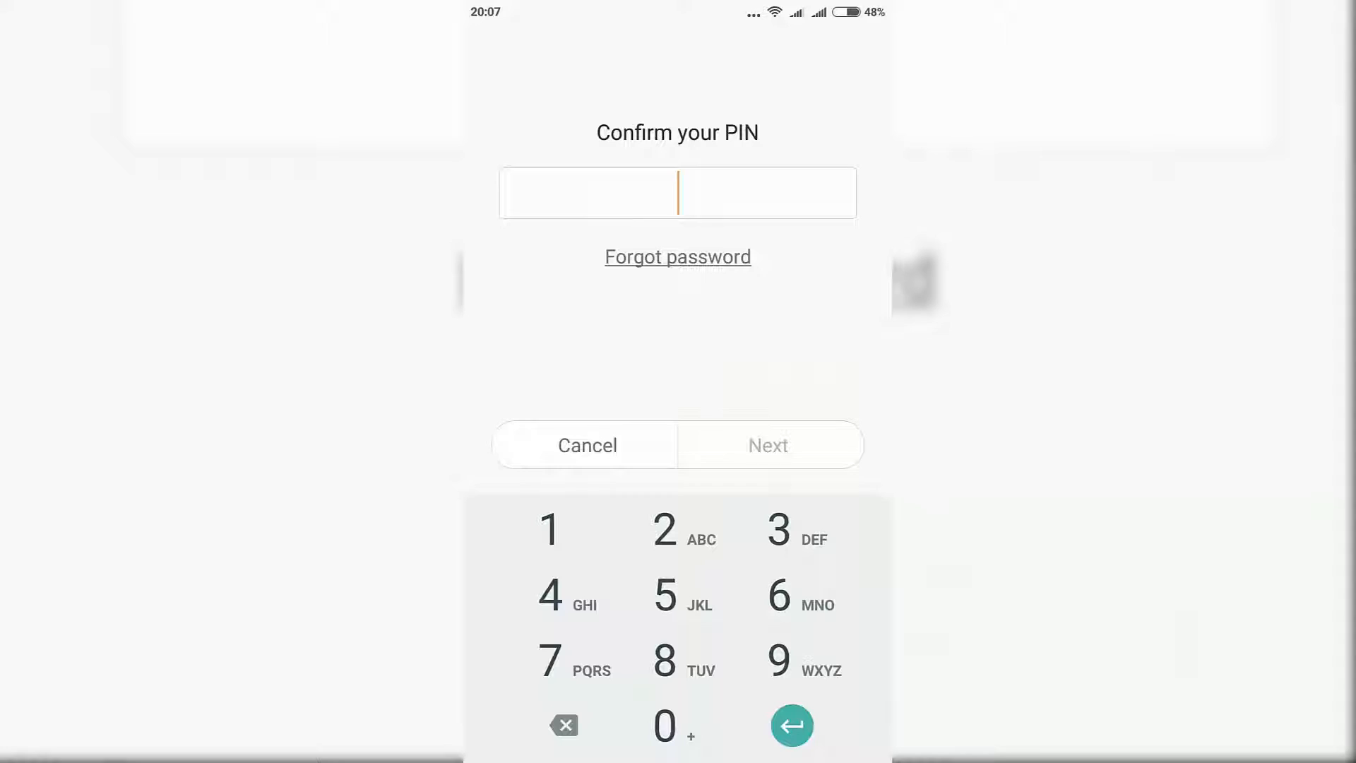
pyautogui.click(664, 597)
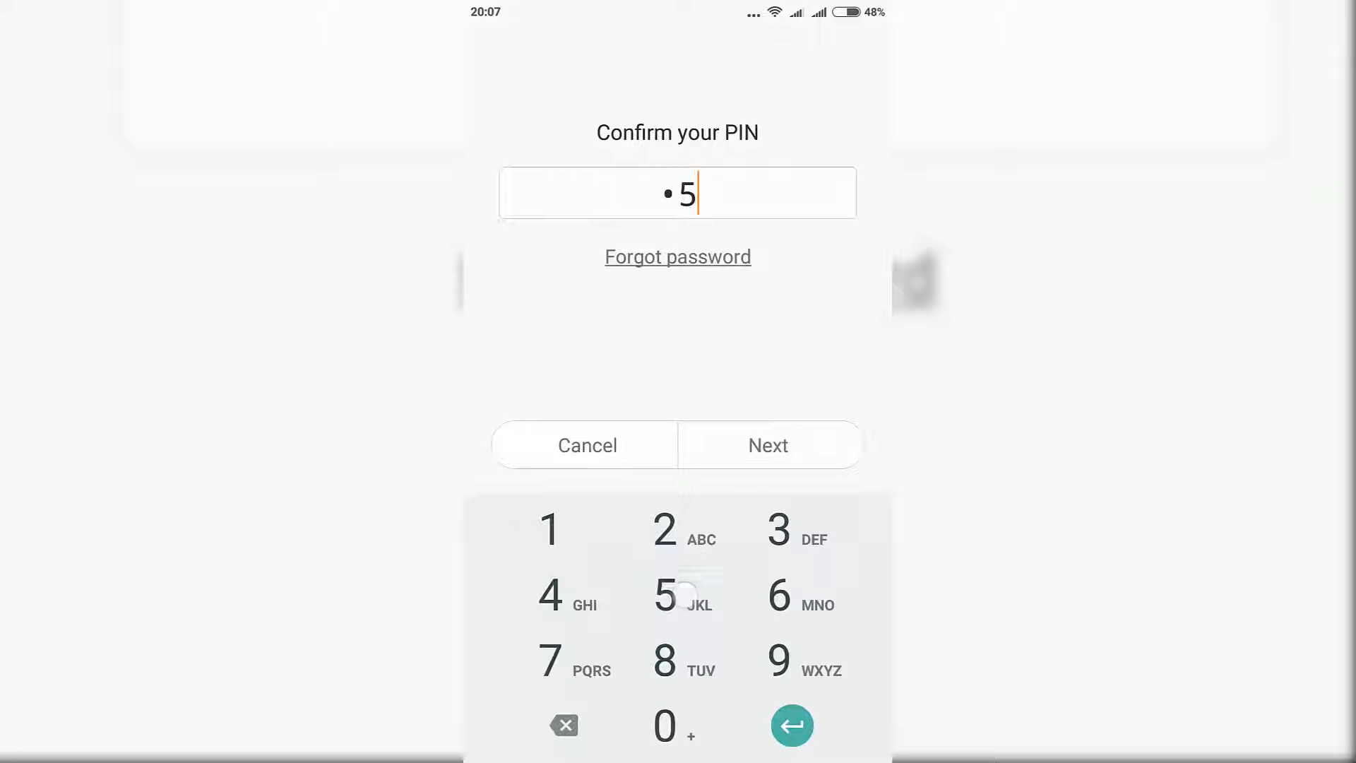
pyautogui.click(768, 444)
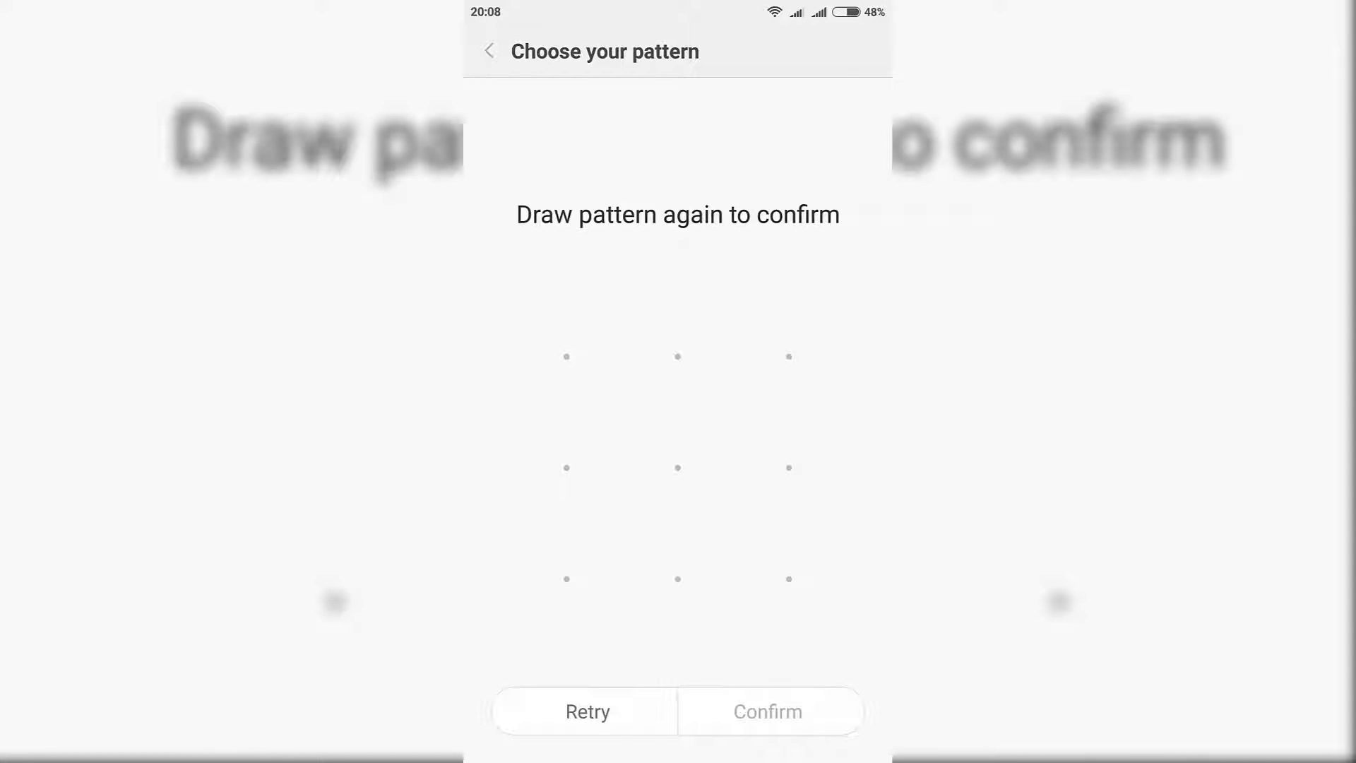
pyautogui.click(767, 711)
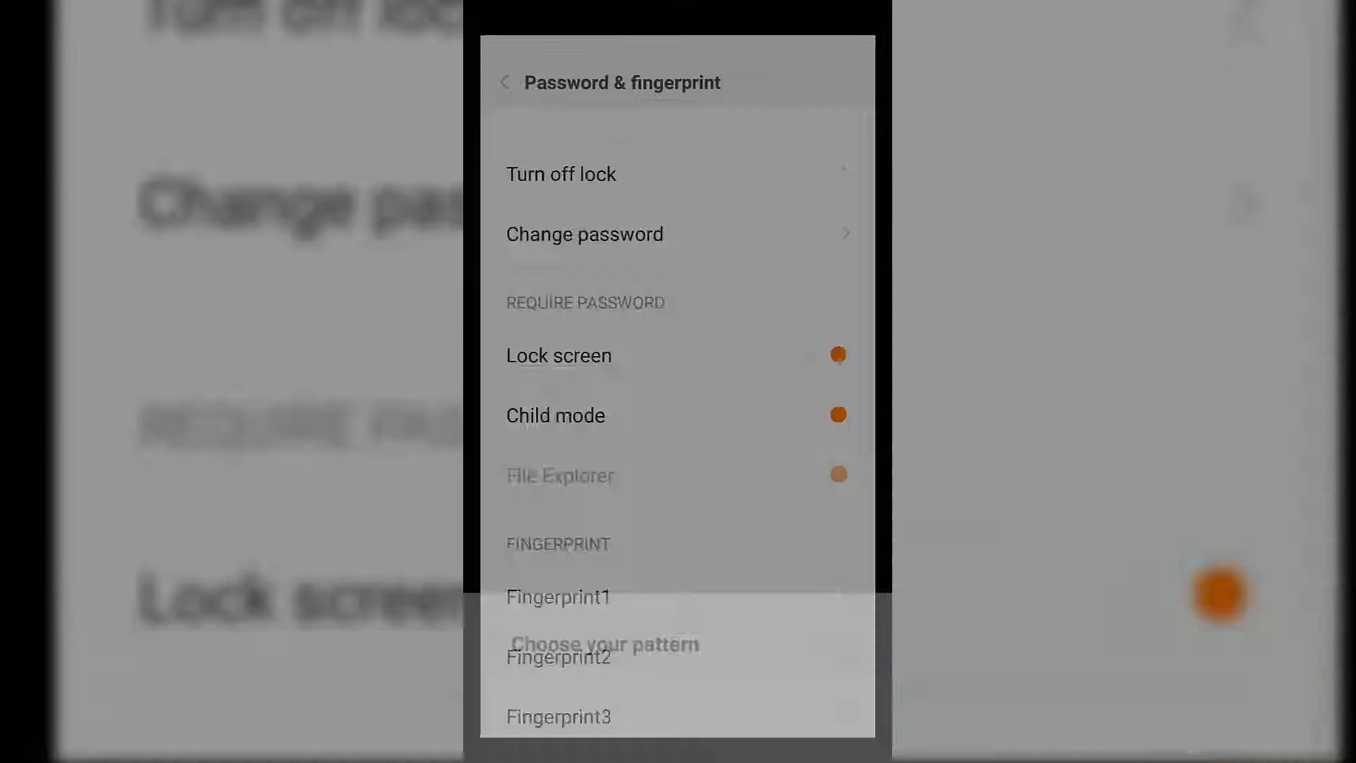
# Scroll to 'Apply fingerprint to', check the App lock toggle, then return Home
pyautogui.scroll(-3)
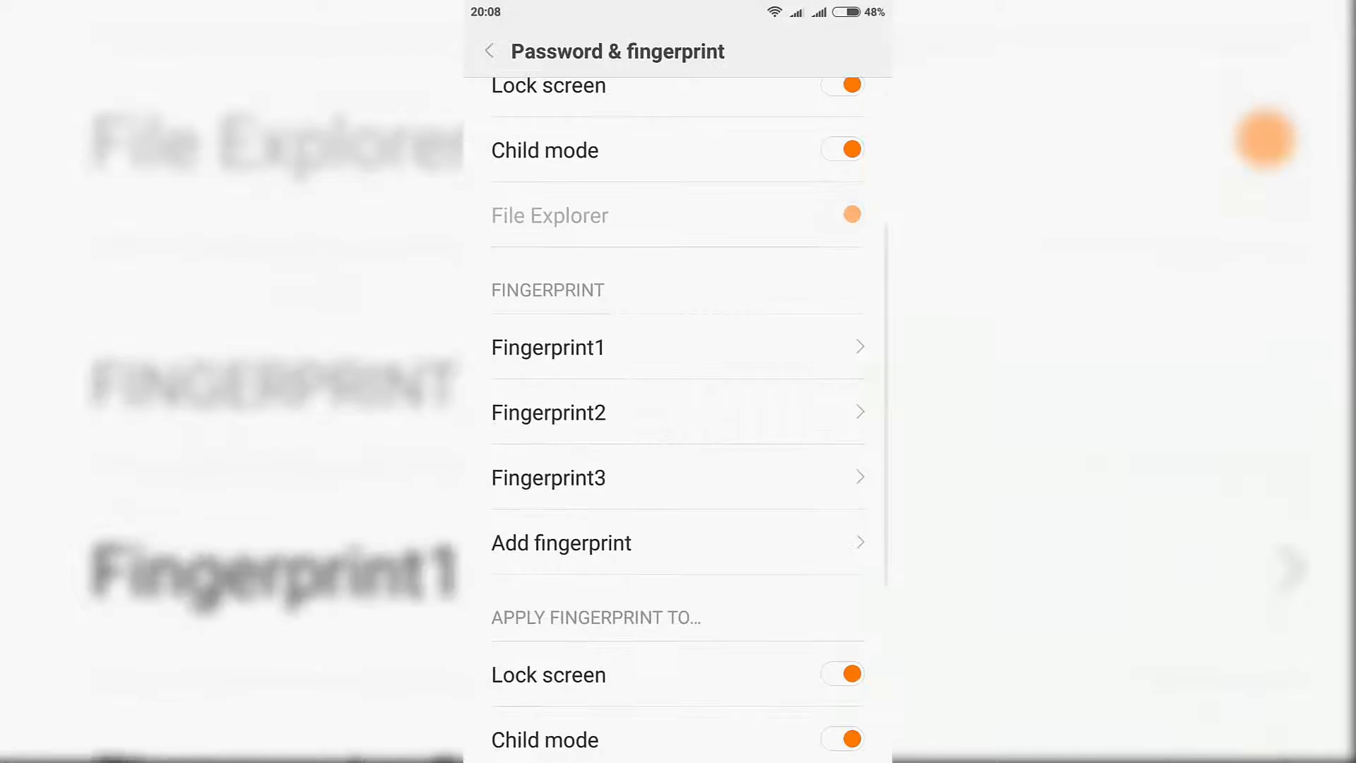
pyautogui.scroll(-3)
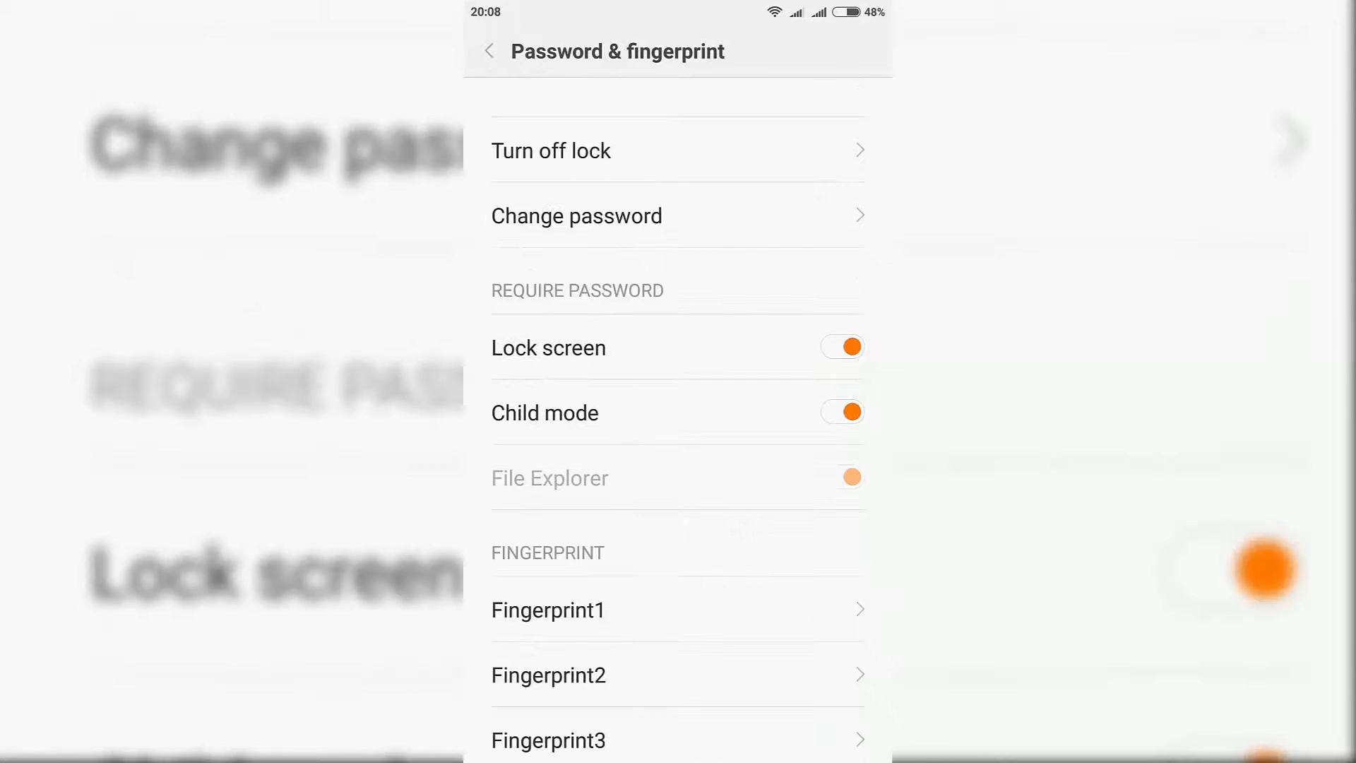
pyautogui.click(692, 628)
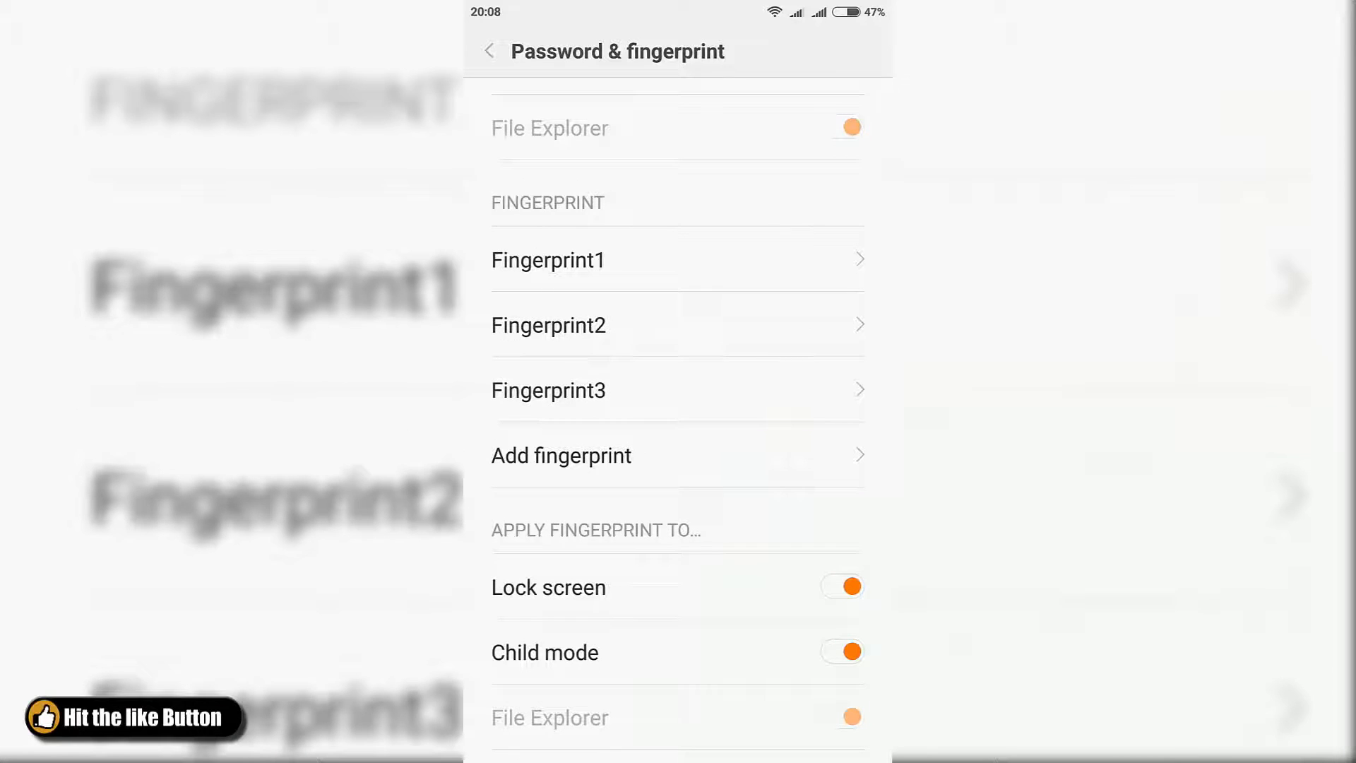
pyautogui.scroll(-3)
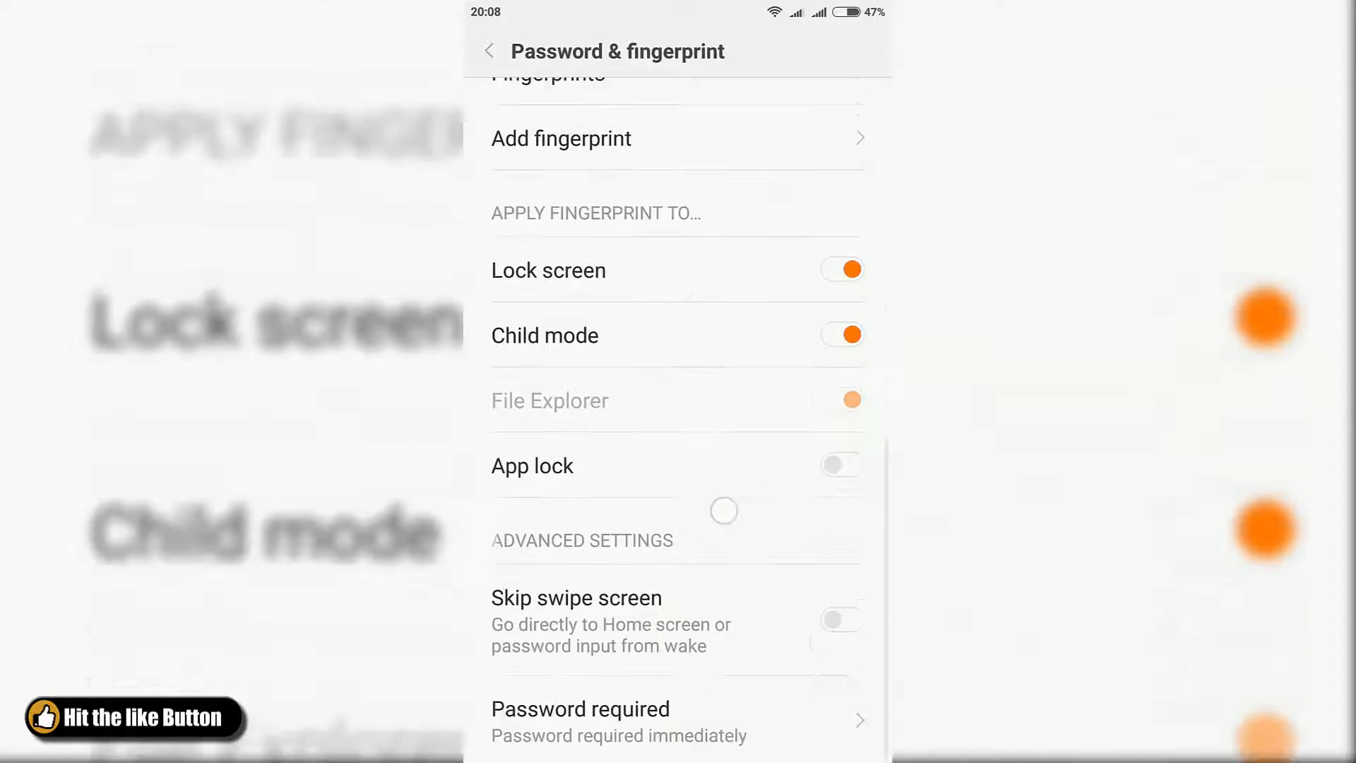
pyautogui.click(840, 465)
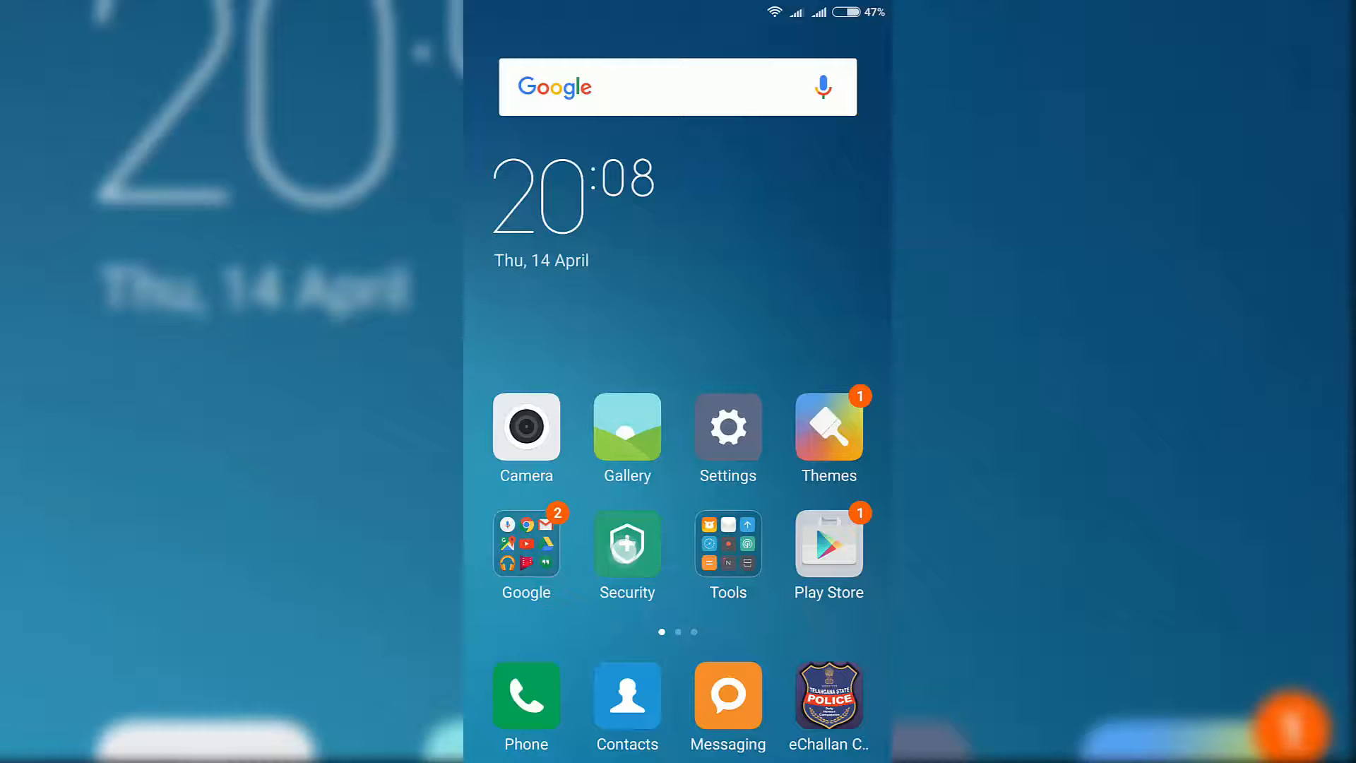
# Open Security's App lock list and switch on the lock for Gallery
pyautogui.click(627, 540)
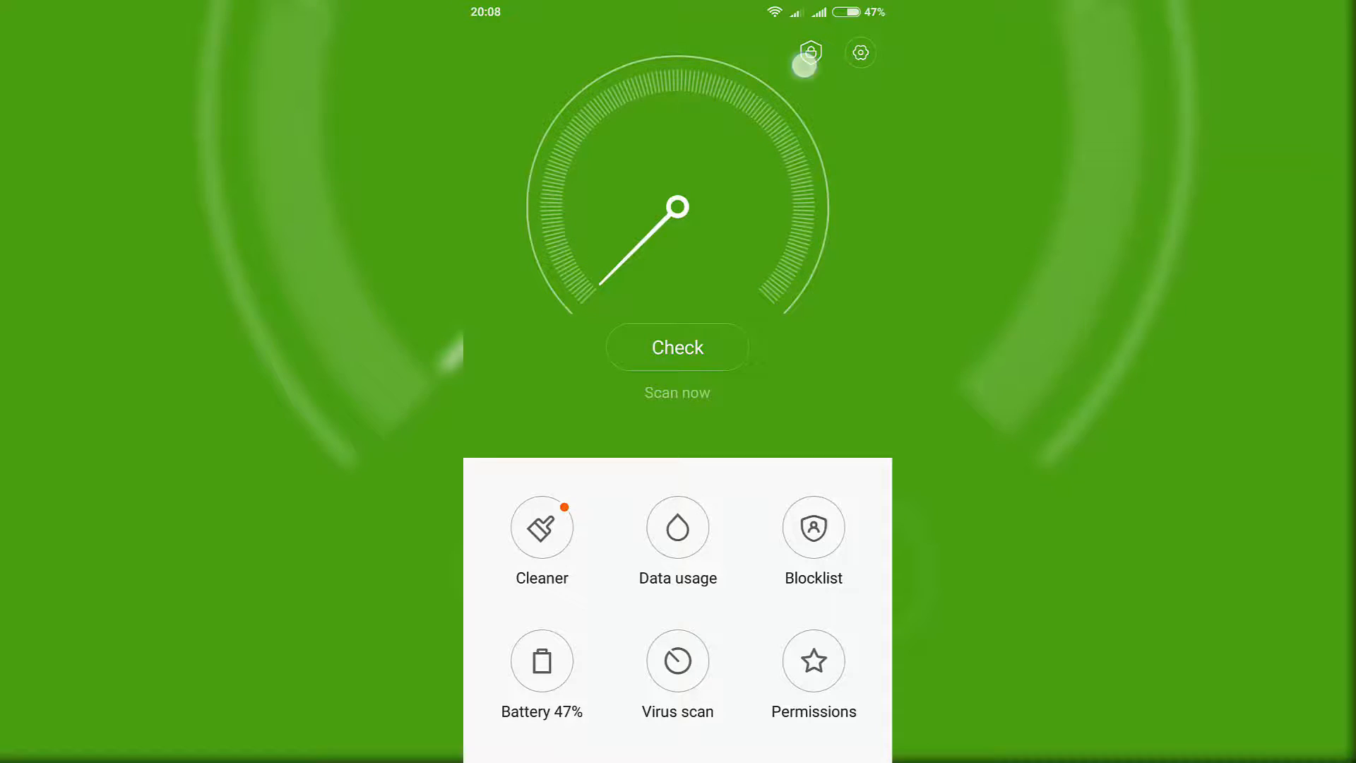
pyautogui.click(809, 52)
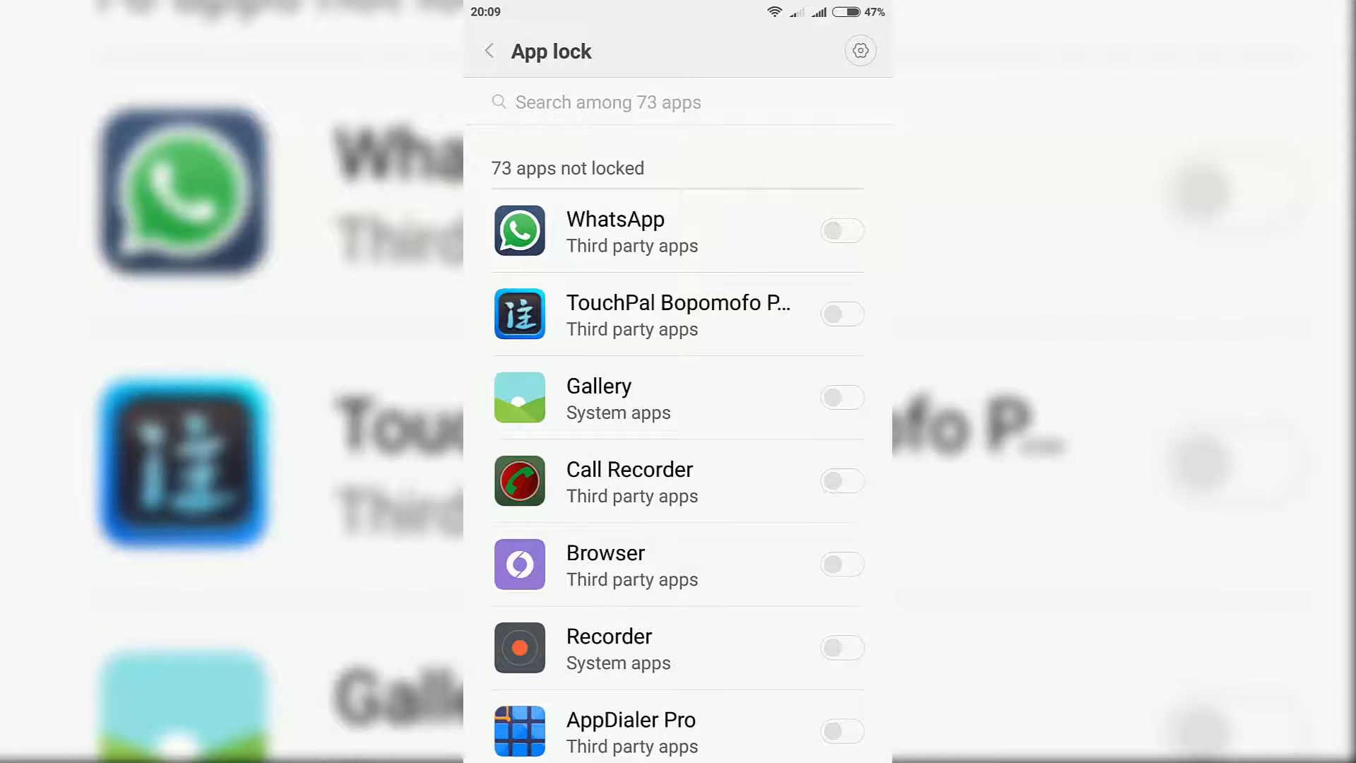
pyautogui.click(840, 397)
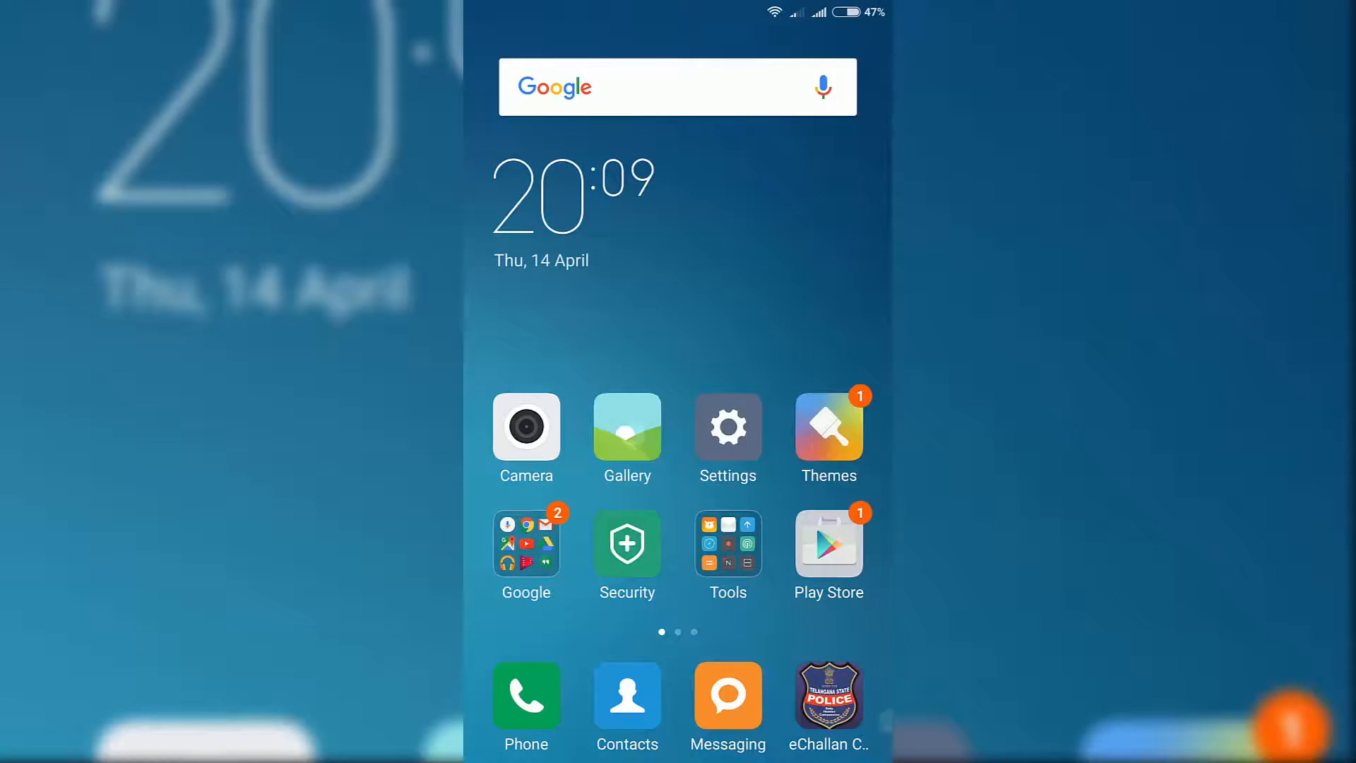
# Open Gallery, leave it with Home, and pull down the quick-toggle panel
pyautogui.click(626, 427)
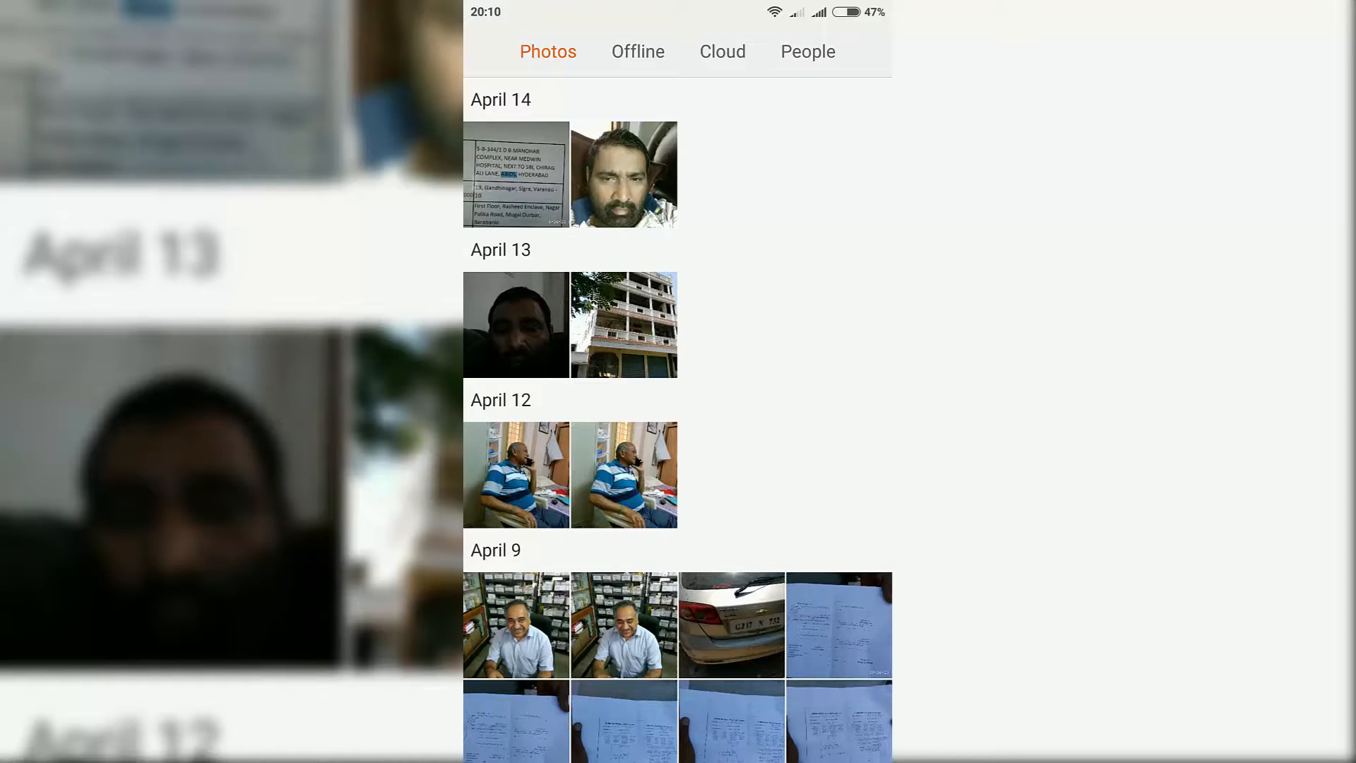
pyautogui.press('Home')
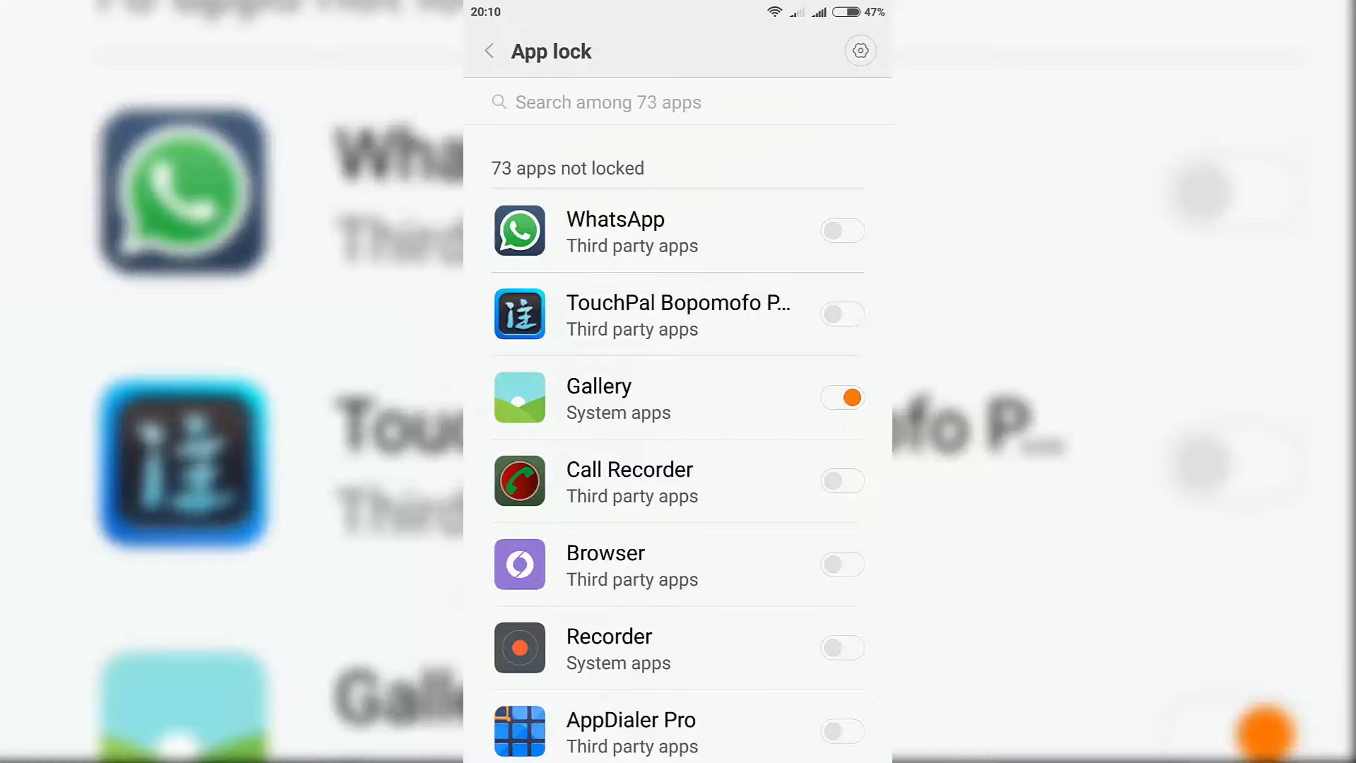
pyautogui.scroll(-3)
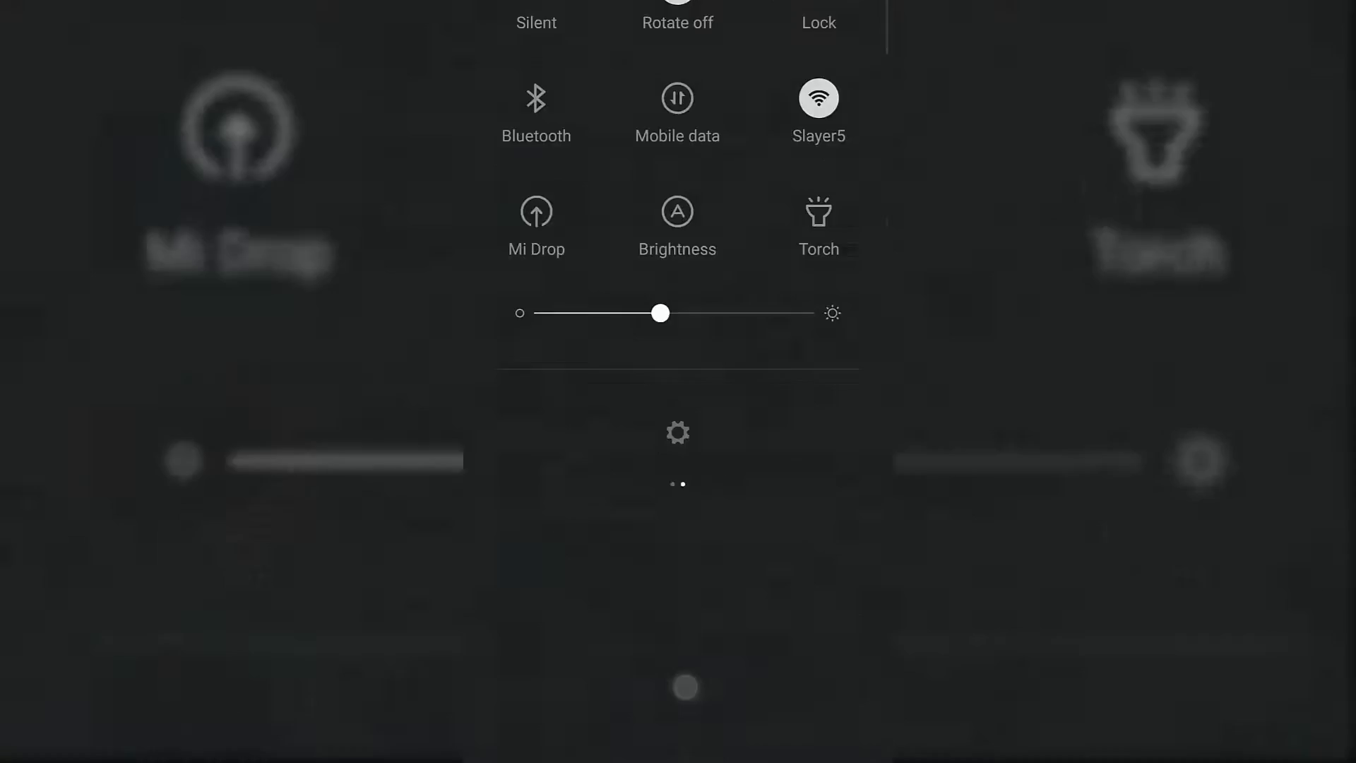
# Open Settings from the notification shade and go to Lock screen & password
pyautogui.click(678, 432)
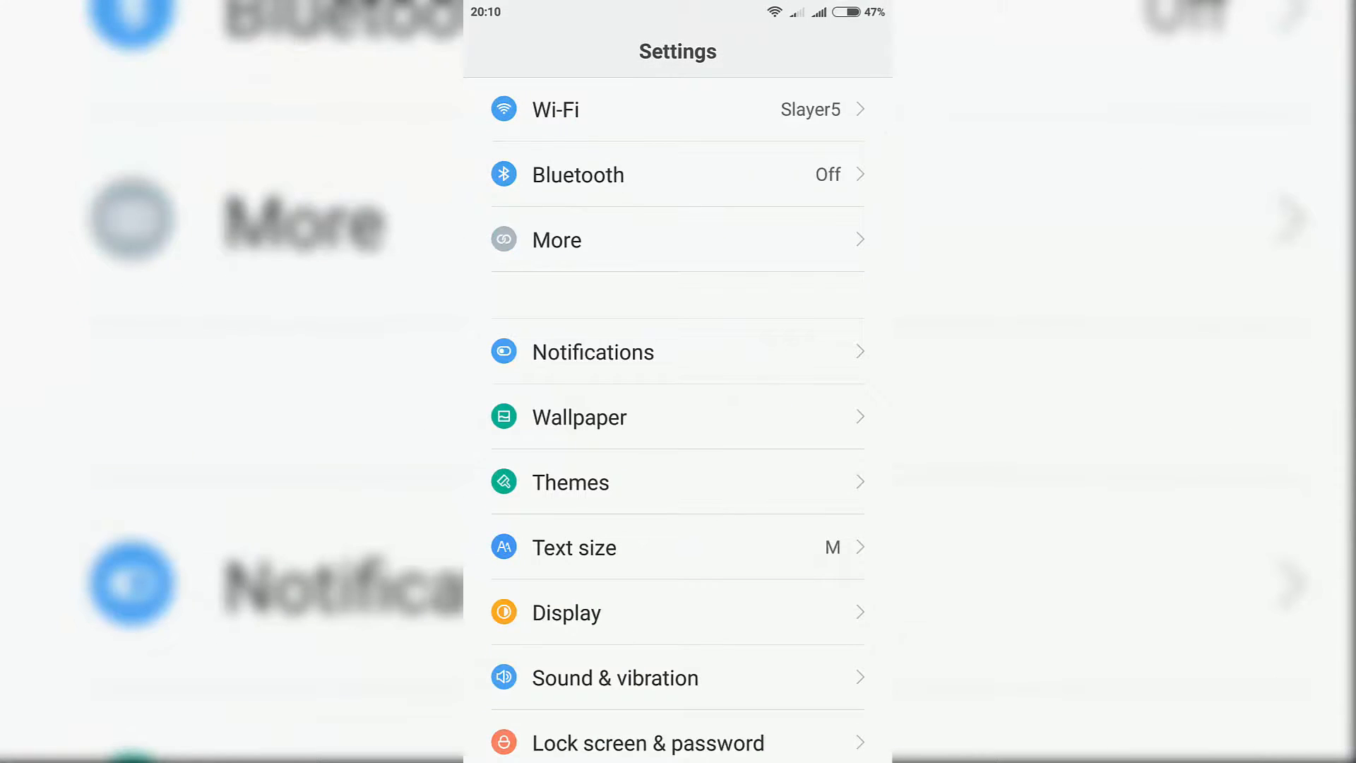
pyautogui.scroll(-3)
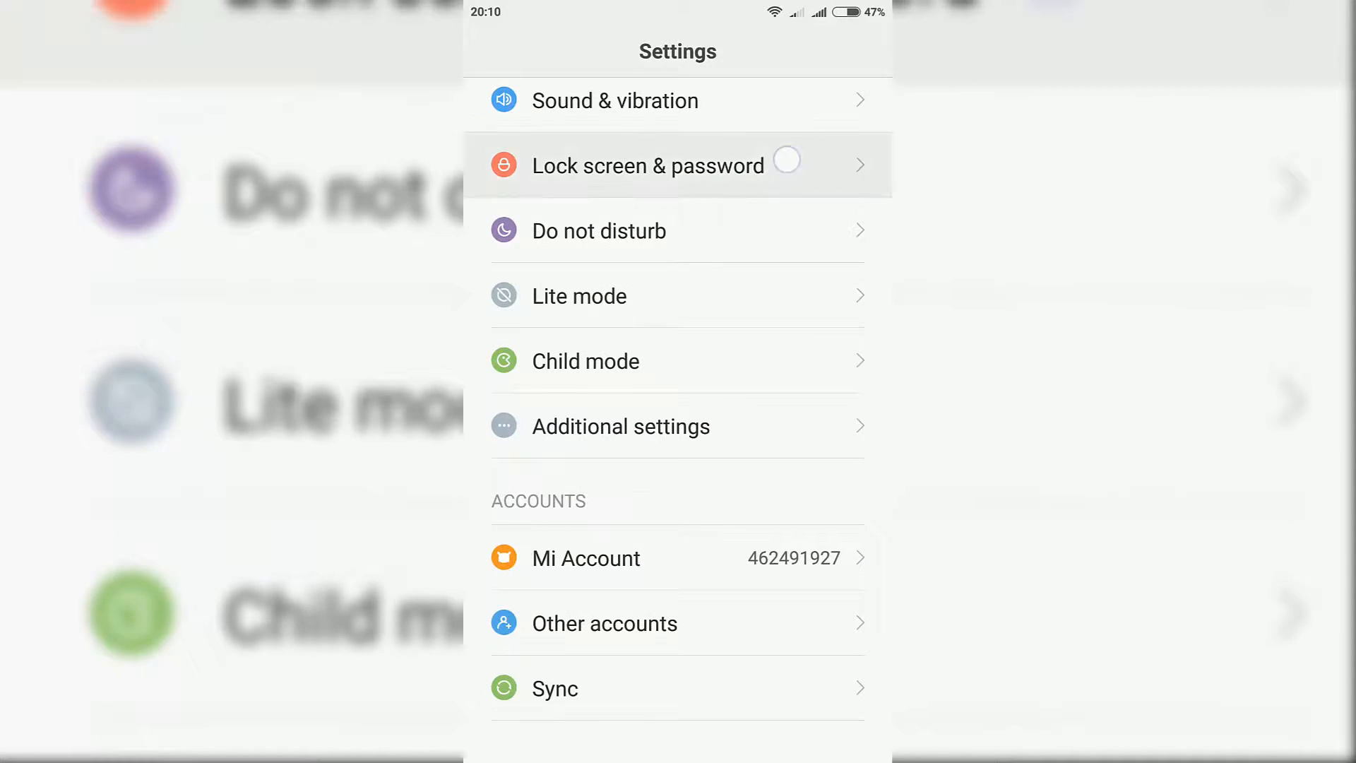
pyautogui.click(647, 165)
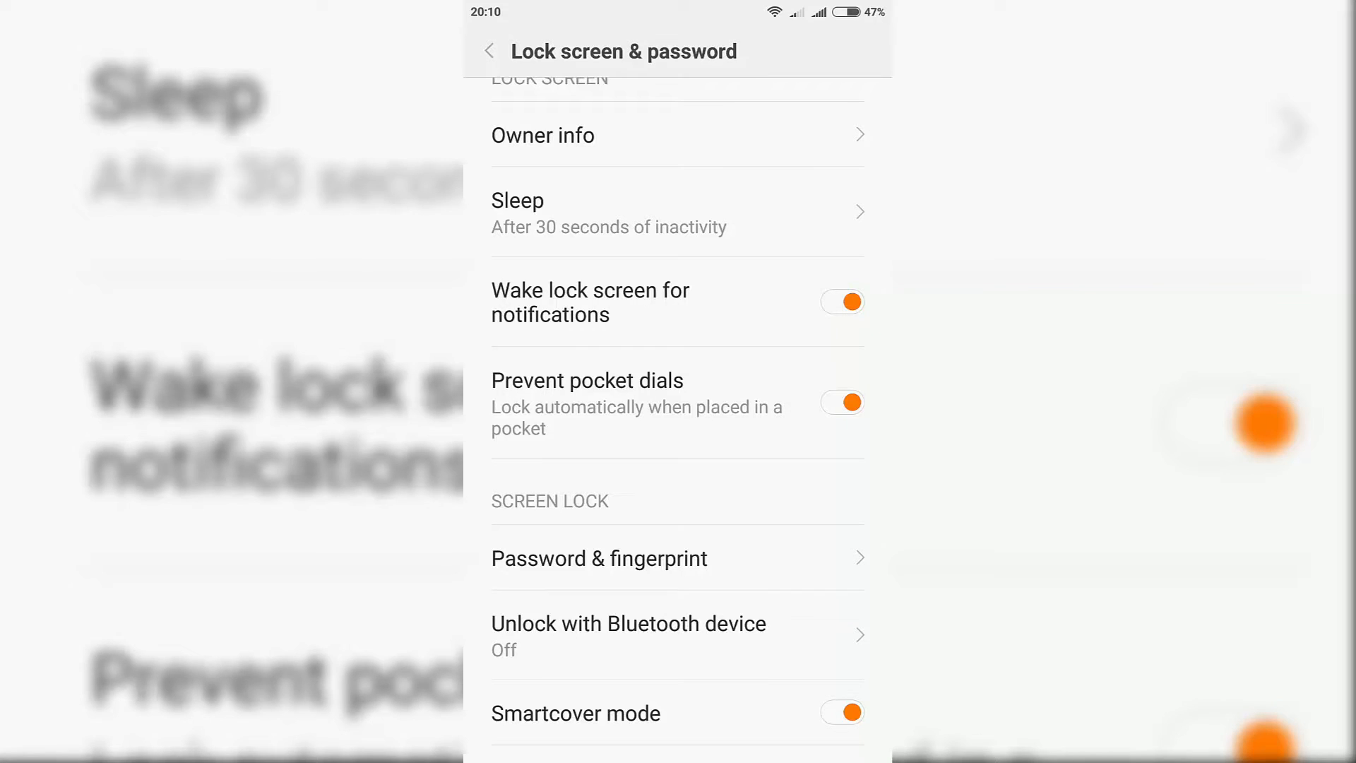